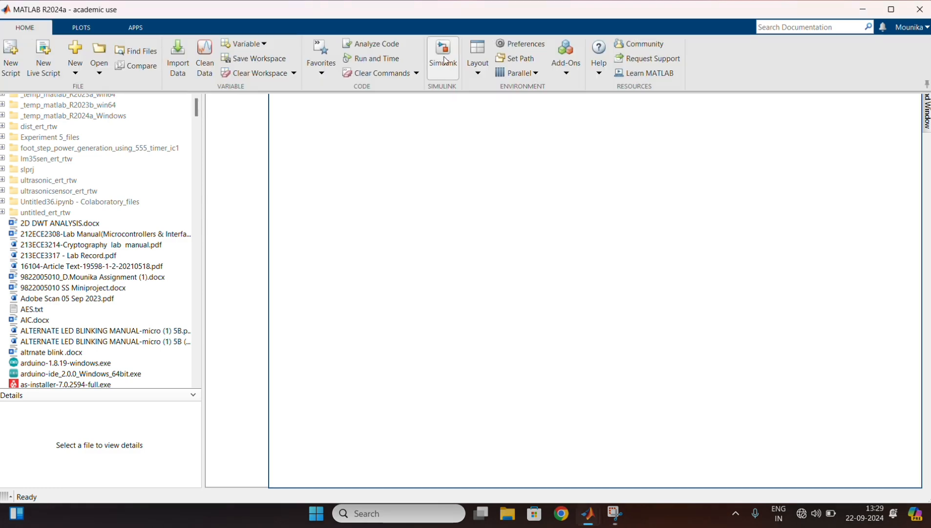
Create a new blank Simulink model from the MATLAB Home tab's Simulink Start Page
{"action": "left_click", "coordinate": [443, 49]}
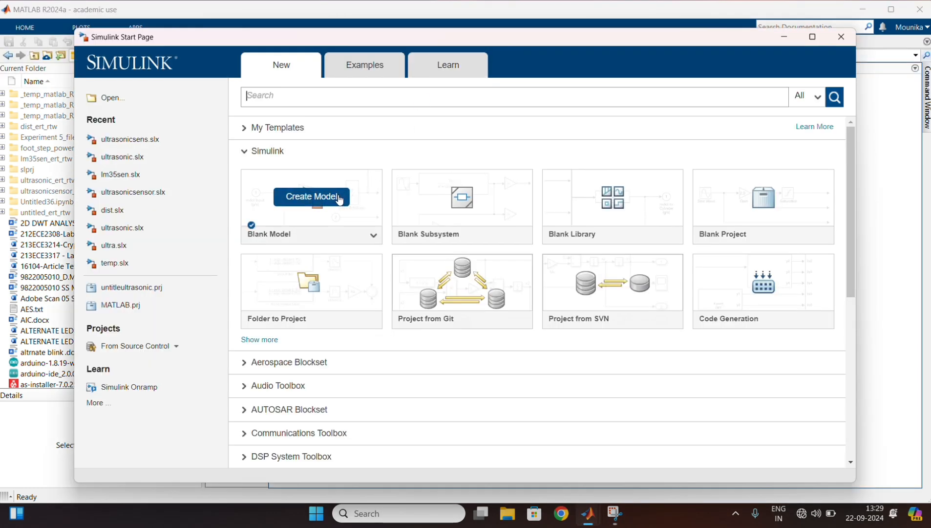
{"action": "left_click", "coordinate": [311, 197]}
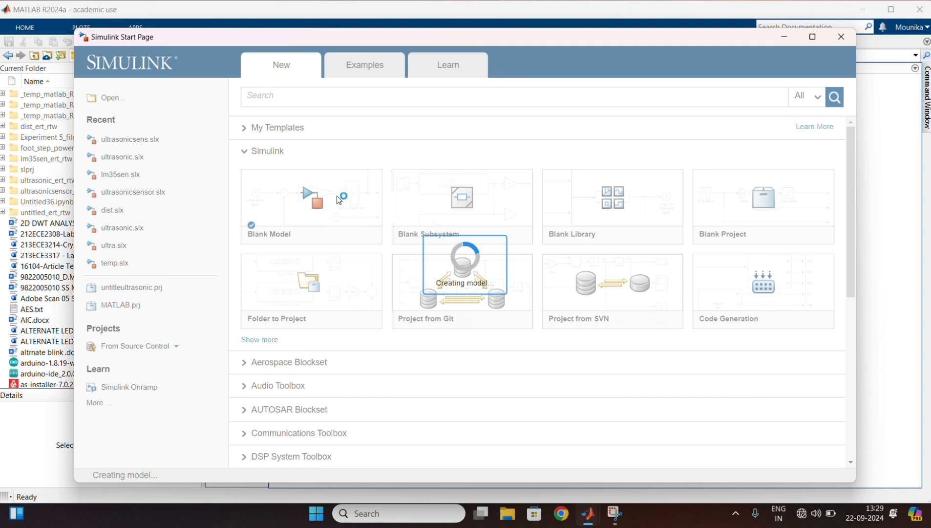
{"action": "left_click", "coordinate": [311, 205]}
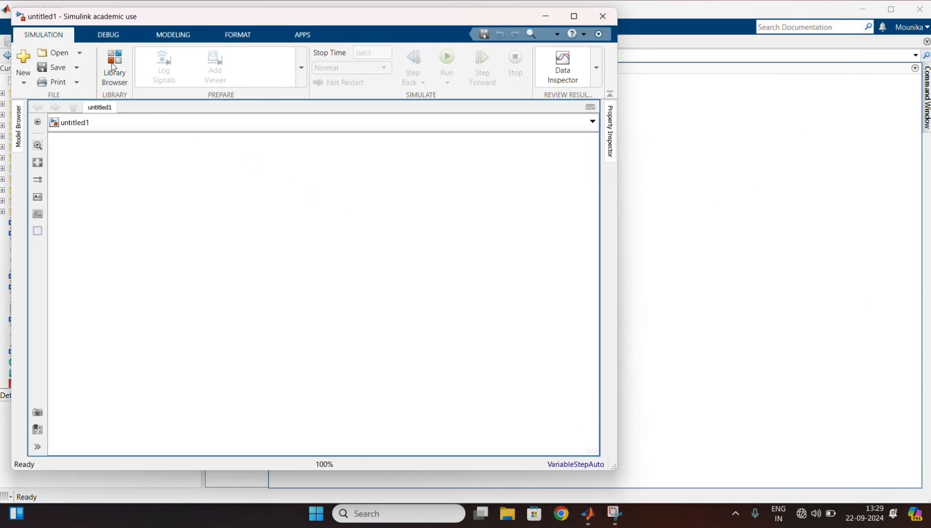
Place an Ultrasonic Sensor block from the Arduino support package's Sensors library on the canvas
{"action": "left_click", "coordinate": [113, 59]}
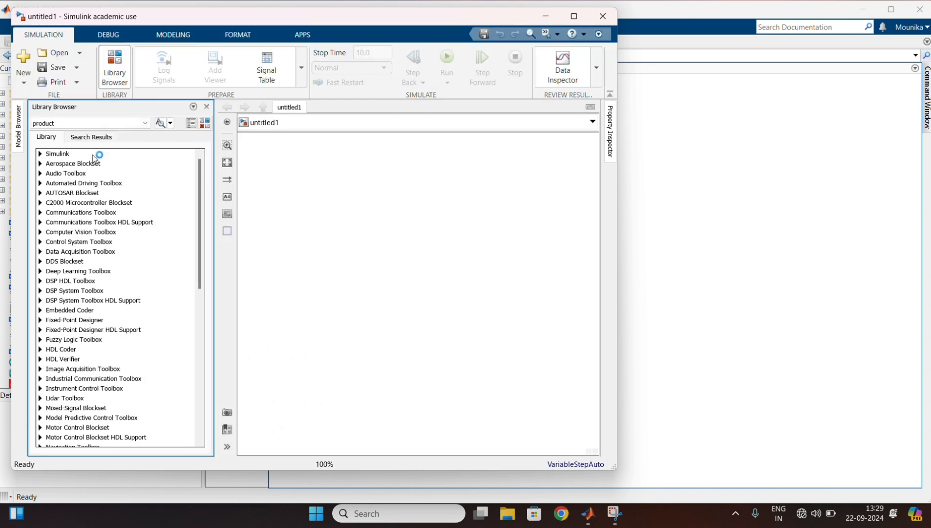
{"action": "scroll", "scroll_direction": "down", "scroll_amount": 3}
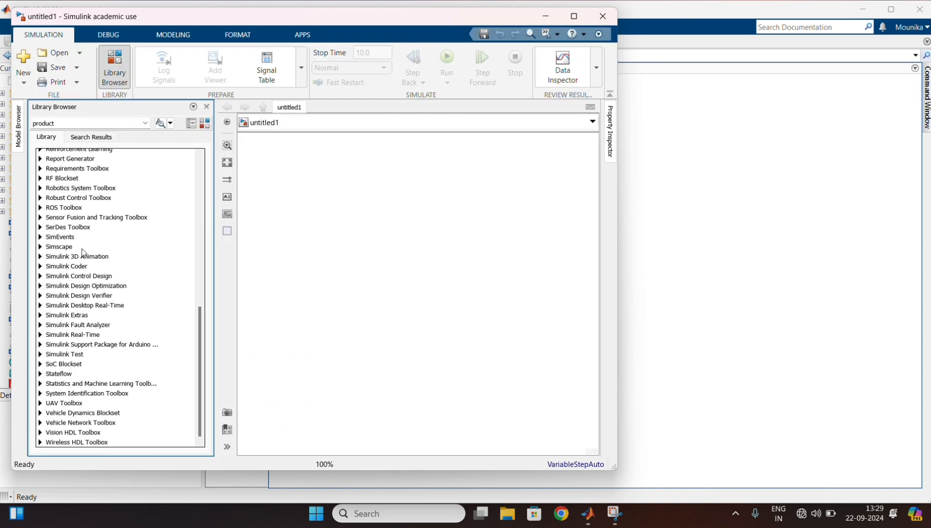
{"action": "left_click", "coordinate": [40, 344]}
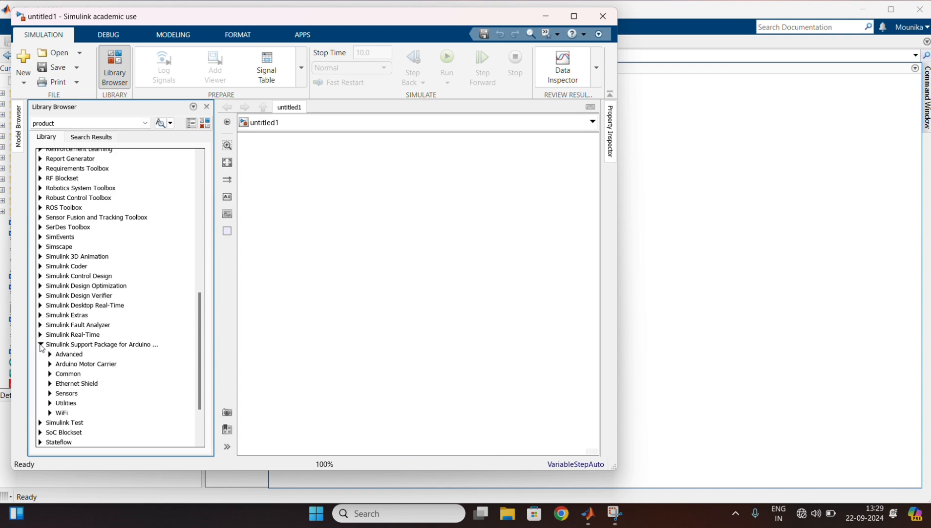
{"action": "left_click", "coordinate": [49, 393]}
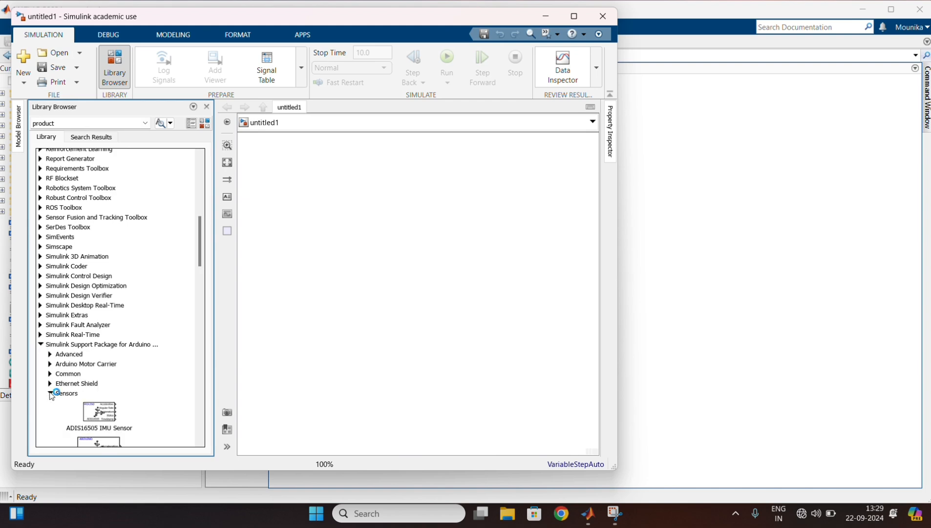
{"action": "scroll", "scroll_direction": "down", "scroll_amount": 3}
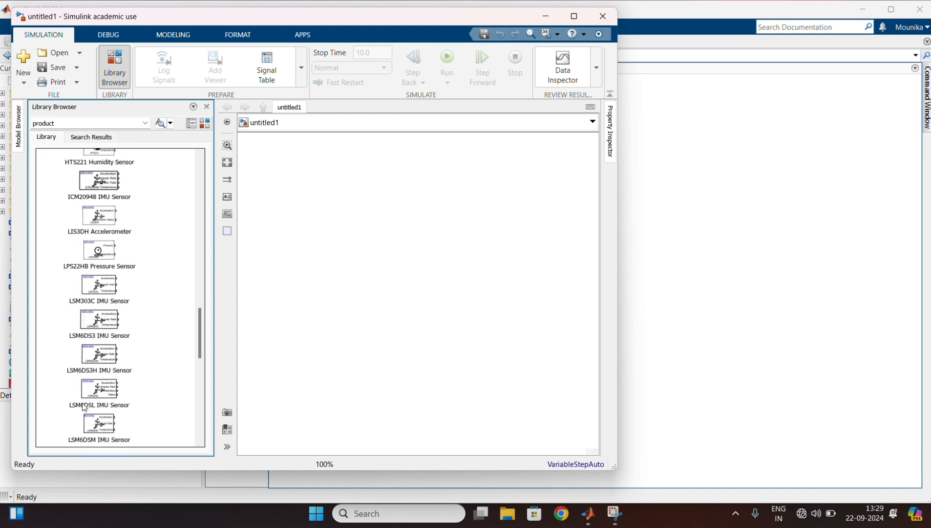
{"action": "scroll", "scroll_direction": "down", "scroll_amount": 3}
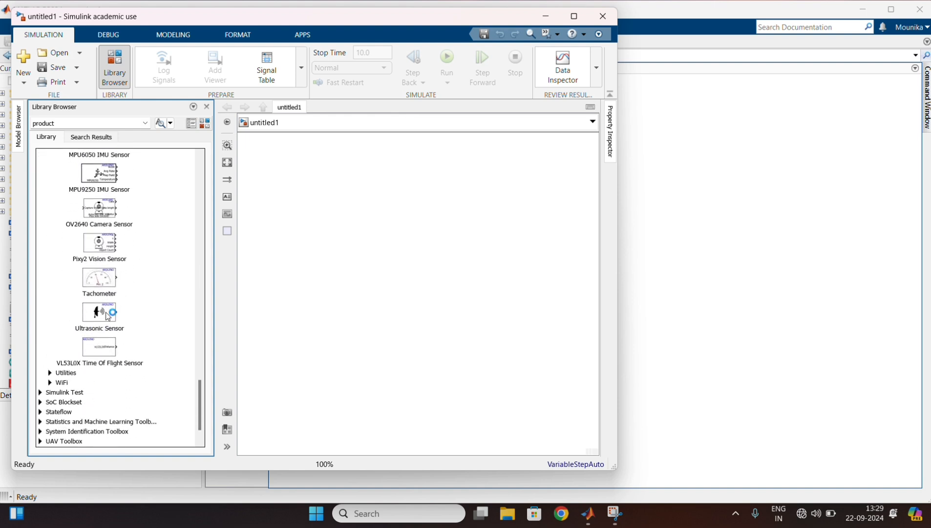
{"action": "left_click_drag", "start_coordinate": [99, 311], "coordinate": [321, 248]}
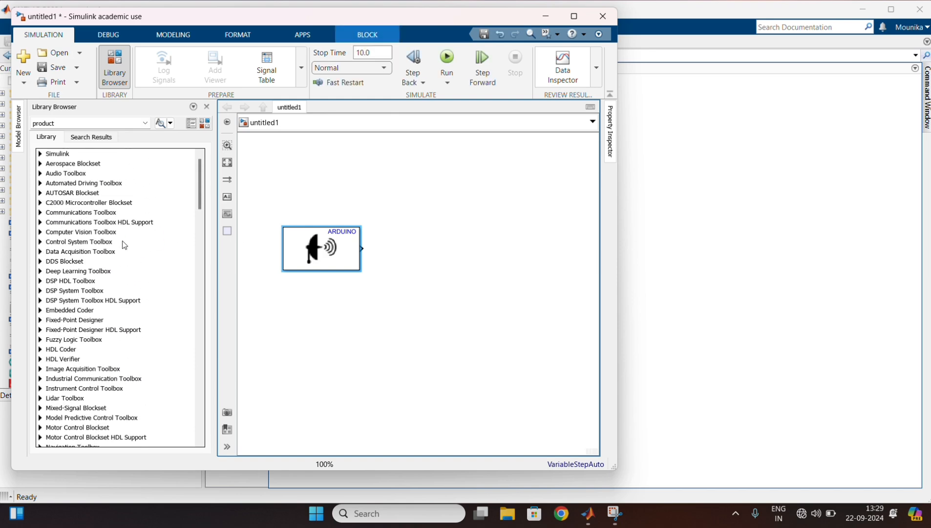
Place a Product block from Simulink Math Operations beside the ultrasonic sensor
{"action": "left_click", "coordinate": [40, 154]}
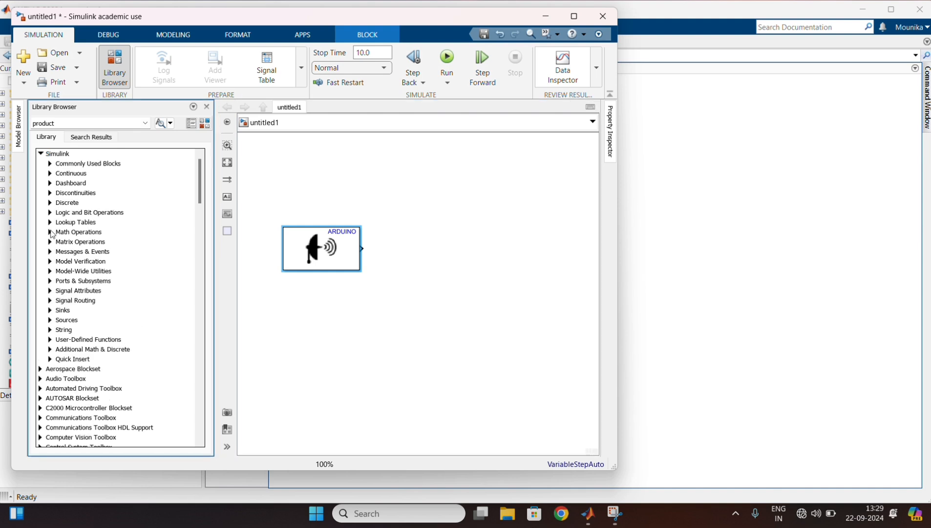
{"action": "left_click", "coordinate": [49, 232]}
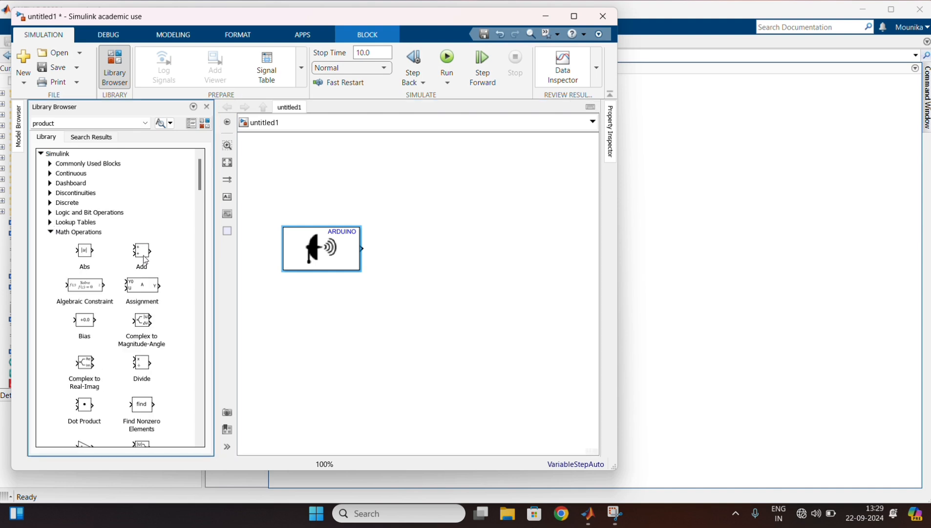
{"action": "scroll", "scroll_direction": "down", "scroll_amount": 3}
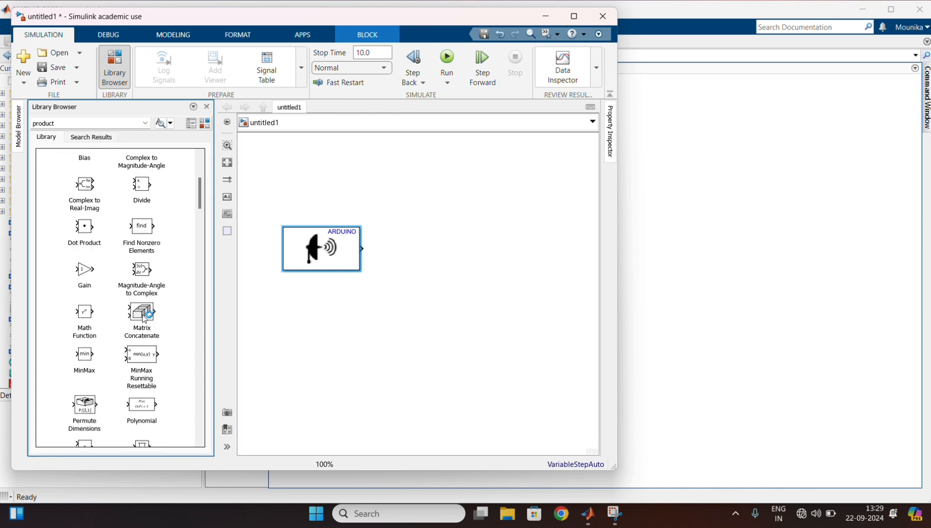
{"action": "scroll", "scroll_direction": "down", "scroll_amount": 3}
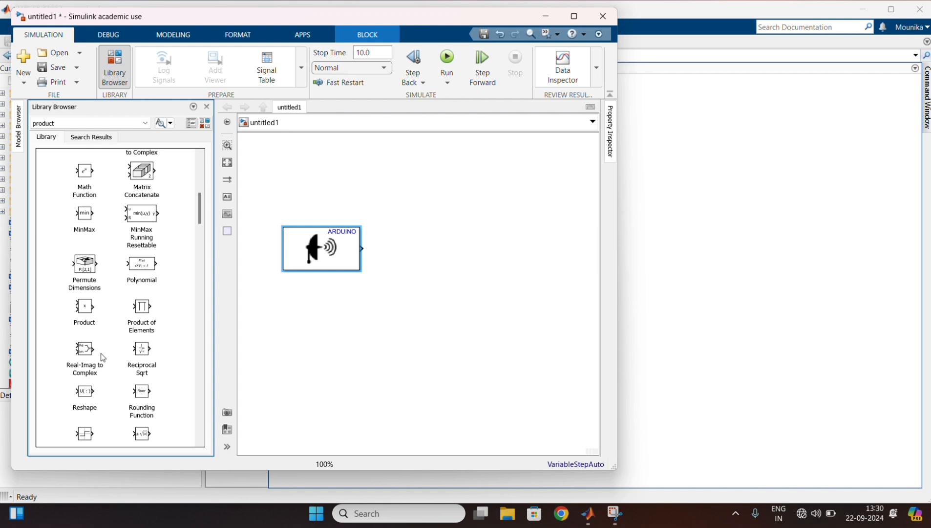
{"action": "left_click", "coordinate": [84, 308]}
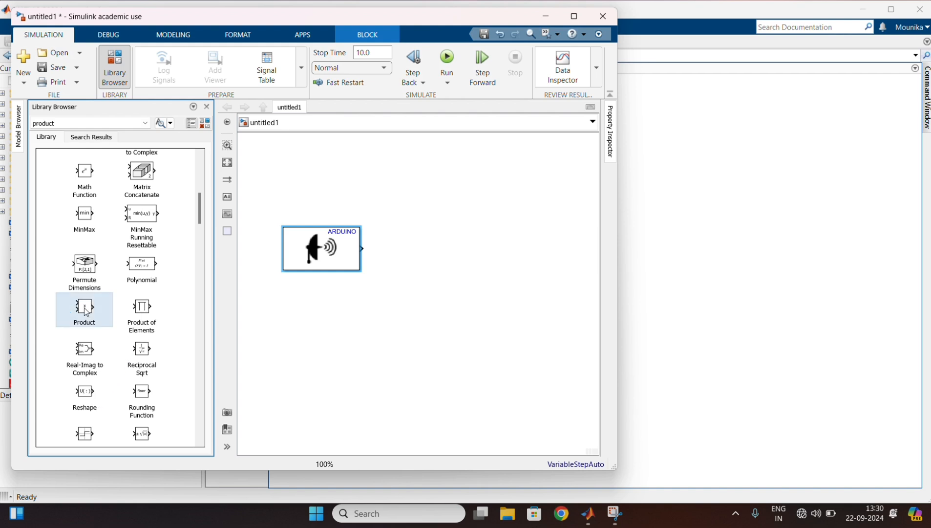
{"action": "left_click_drag", "start_coordinate": [84, 307], "coordinate": [415, 280]}
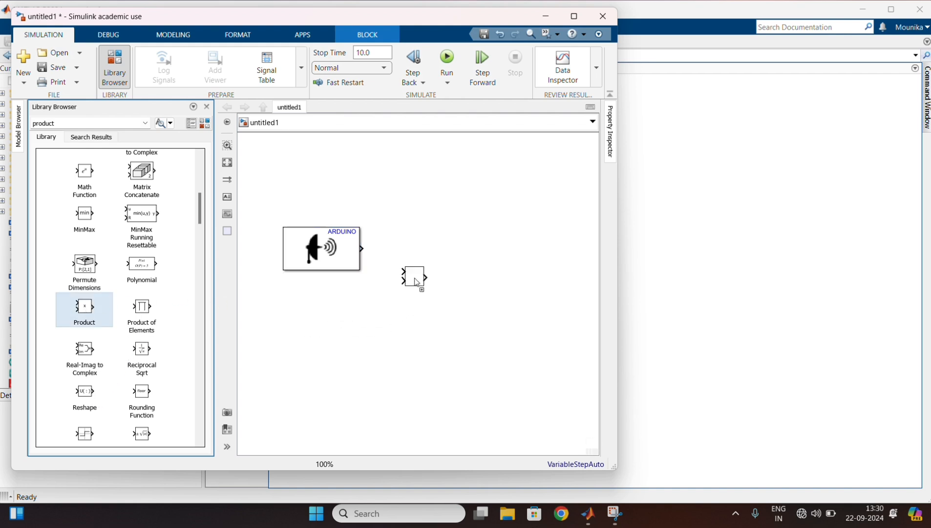
{"action": "left_click_drag", "start_coordinate": [414, 280], "coordinate": [420, 255]}
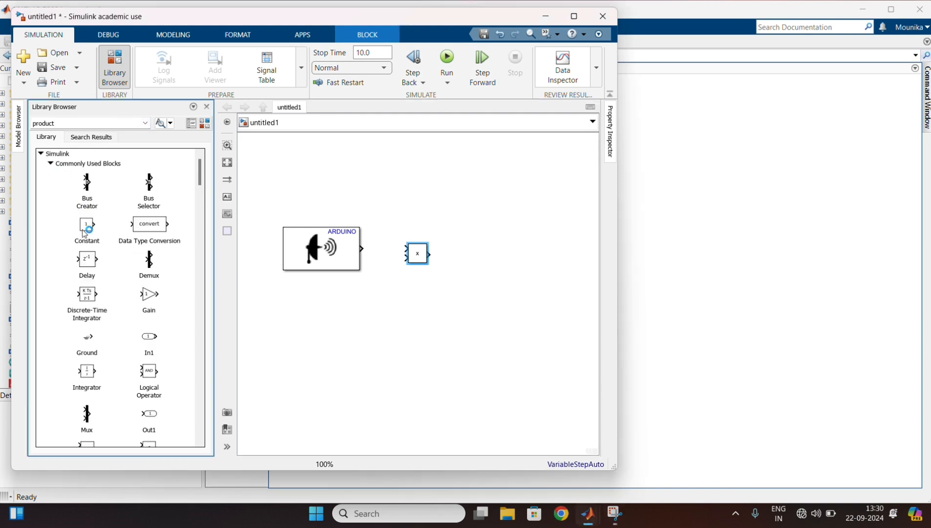
Place a Constant block from Commonly Used Blocks below the sensor and Product blocks
{"action": "left_click_drag", "start_coordinate": [87, 232], "coordinate": [309, 305]}
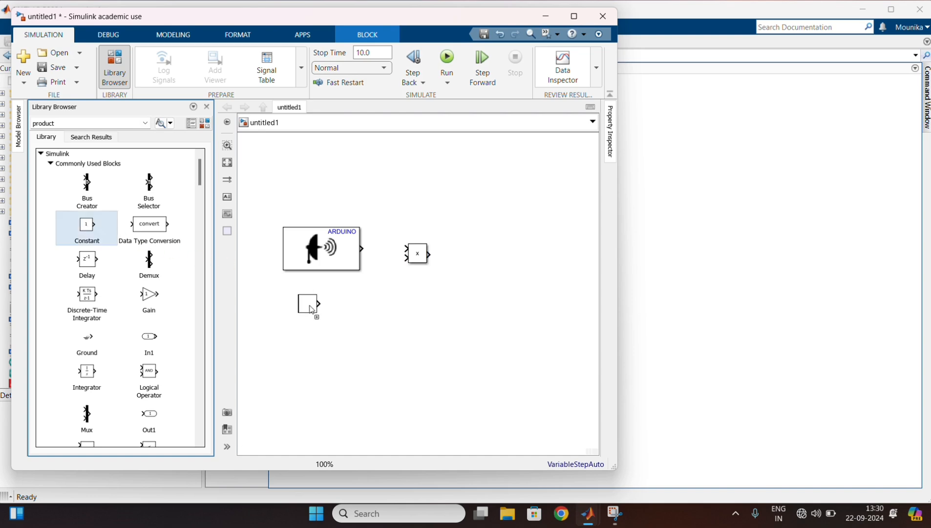
{"action": "left_click", "coordinate": [350, 306]}
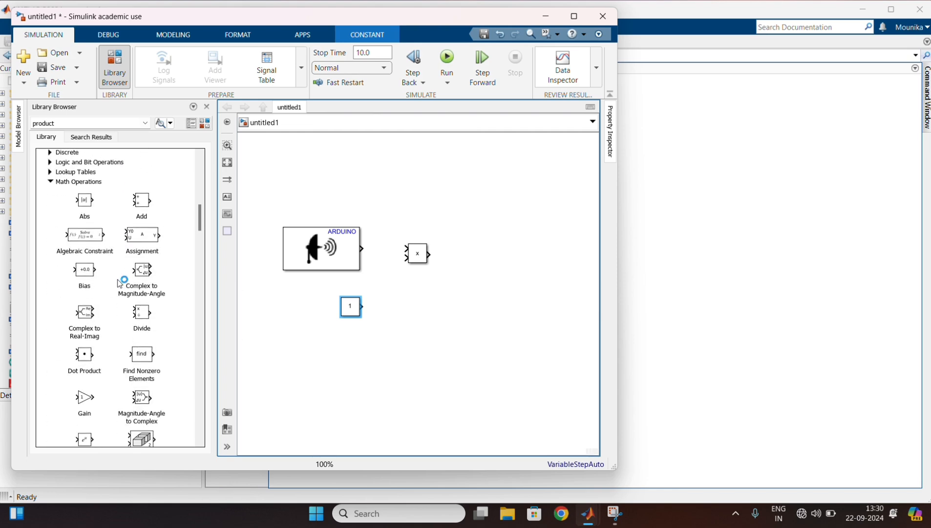
Place a Display block from the Sinks library to the right of the Product block
{"action": "scroll", "scroll_direction": "down", "scroll_amount": 3}
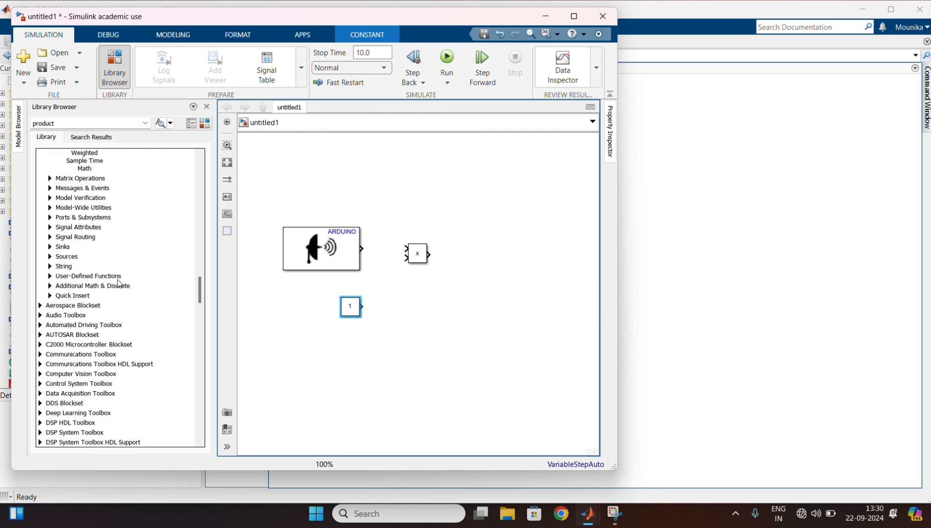
{"action": "left_click", "coordinate": [61, 246]}
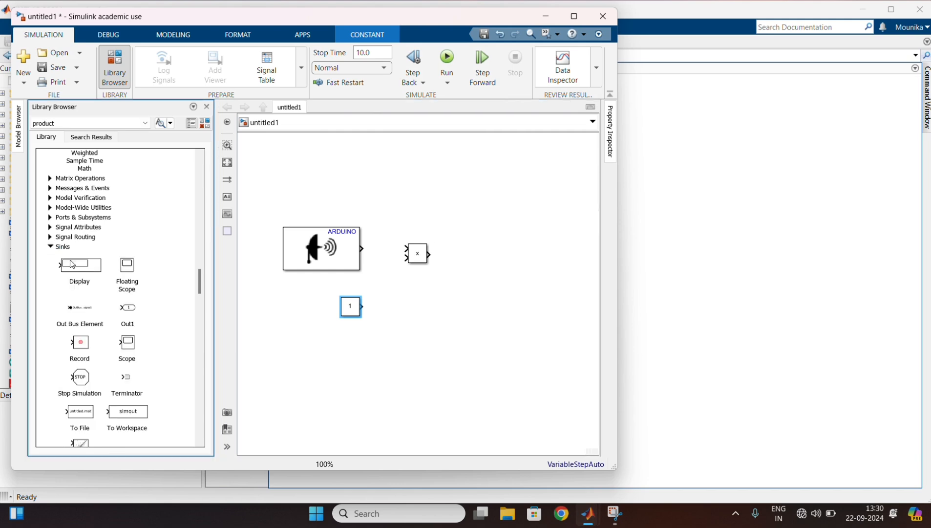
{"action": "left_click_drag", "start_coordinate": [79, 264], "coordinate": [417, 281]}
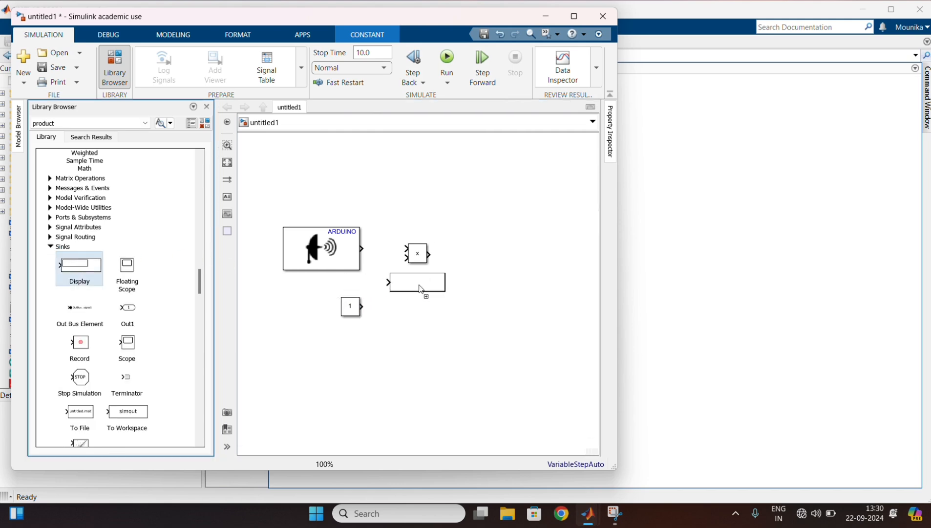
{"action": "left_click_drag", "start_coordinate": [417, 282], "coordinate": [532, 260]}
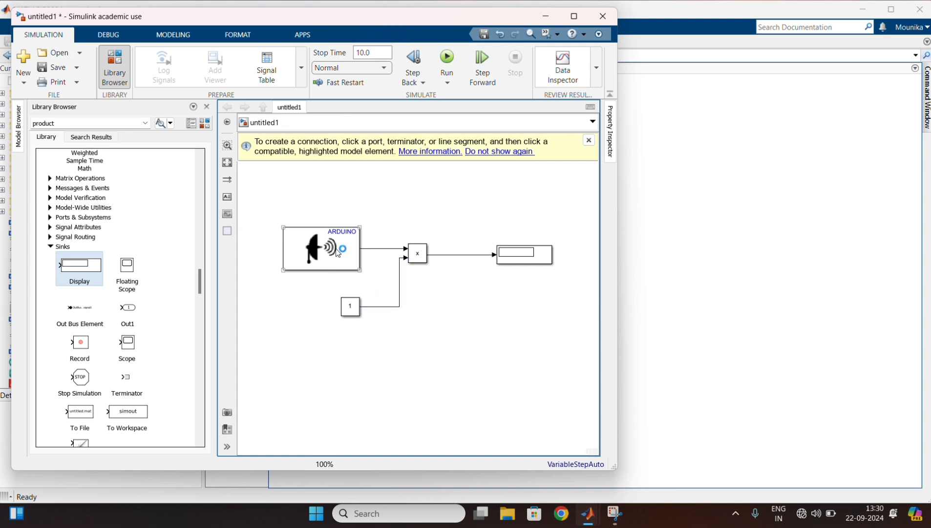
Configure the ultrasonic sensor for two signal pins with trigger pin 4 and echo pin 5
{"action": "double_click", "coordinate": [321, 249]}
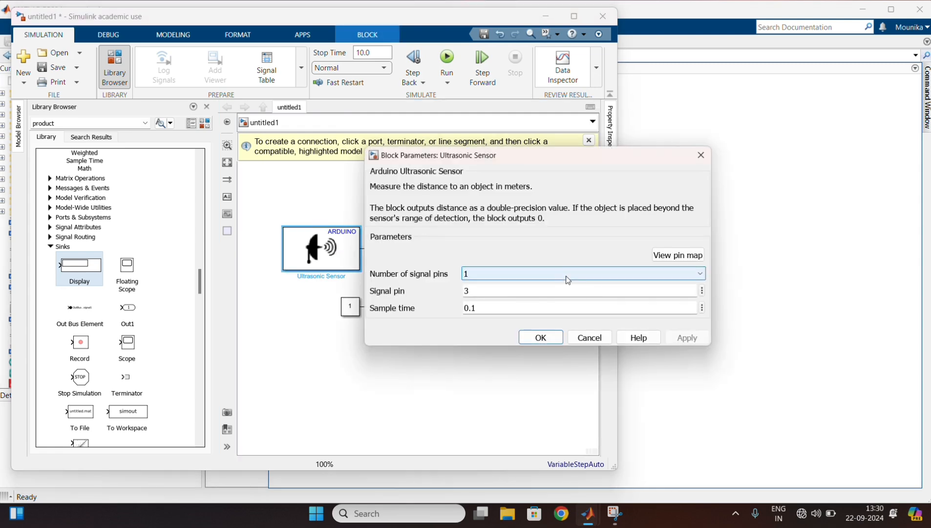
{"action": "left_click", "coordinate": [700, 274]}
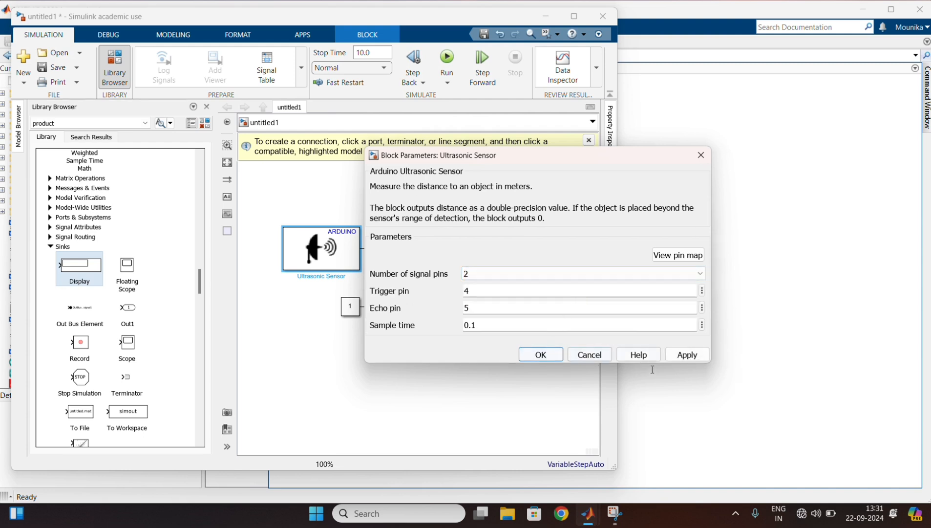
{"action": "left_click", "coordinate": [687, 355]}
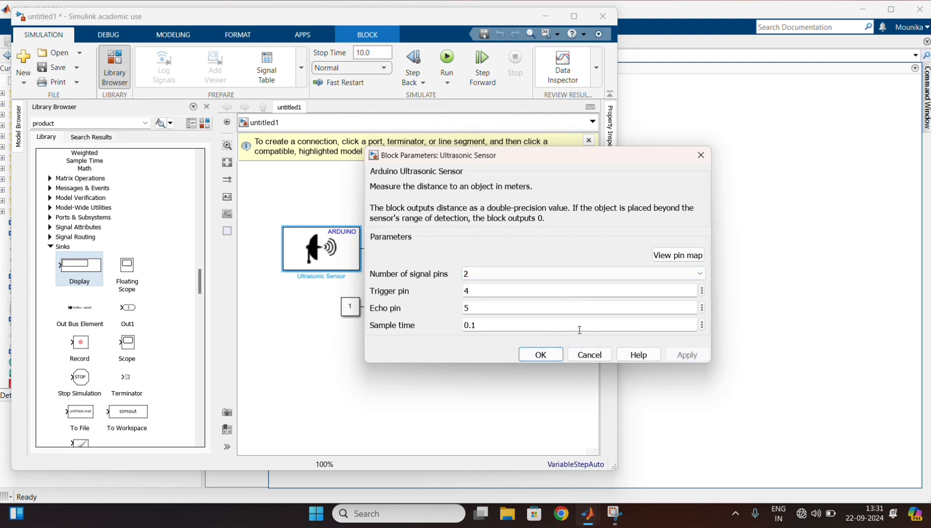
{"action": "left_click", "coordinate": [541, 355]}
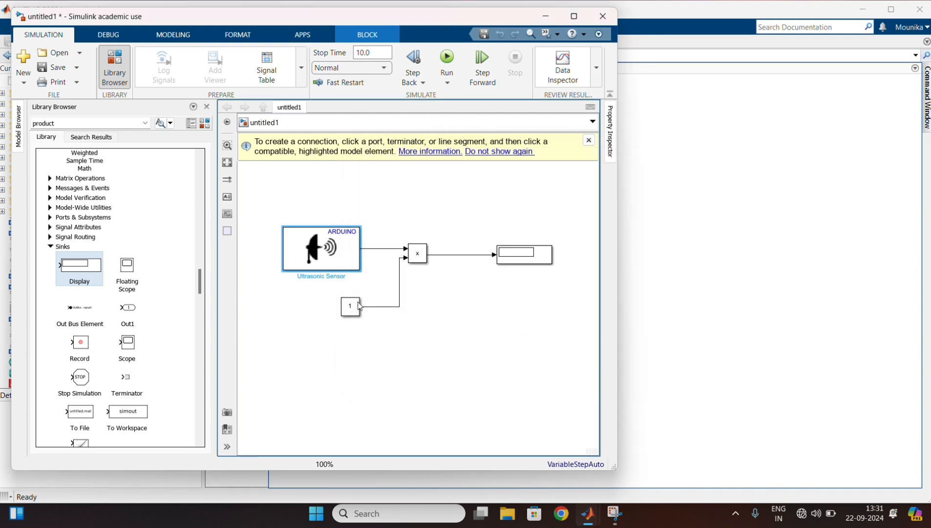
Set the Constant block value to 100 and bring up the model's save dialog
{"action": "double_click", "coordinate": [350, 305]}
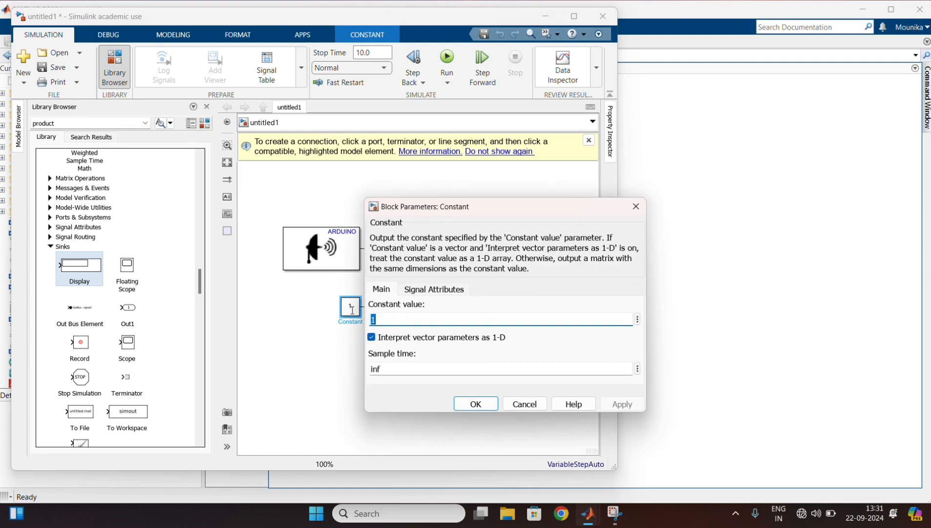
{"action": "type", "text": "100"}
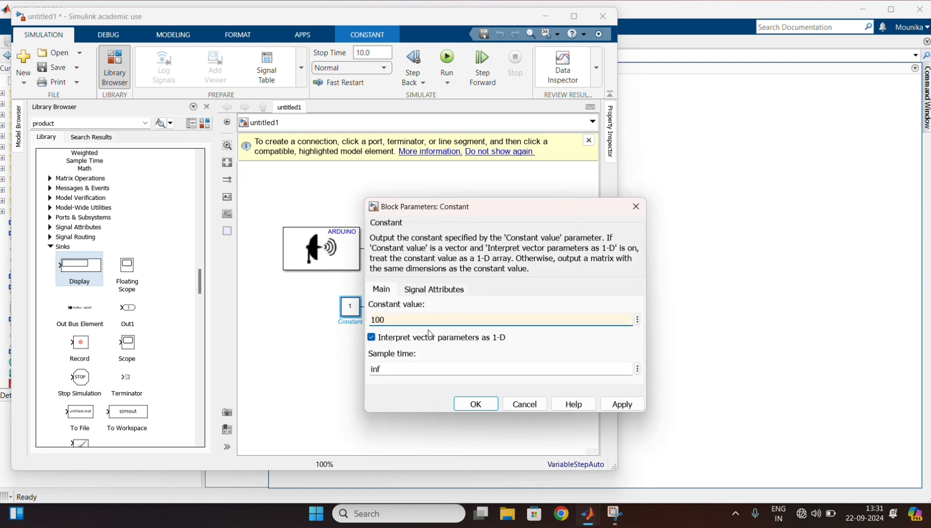
{"action": "left_click", "coordinate": [622, 404]}
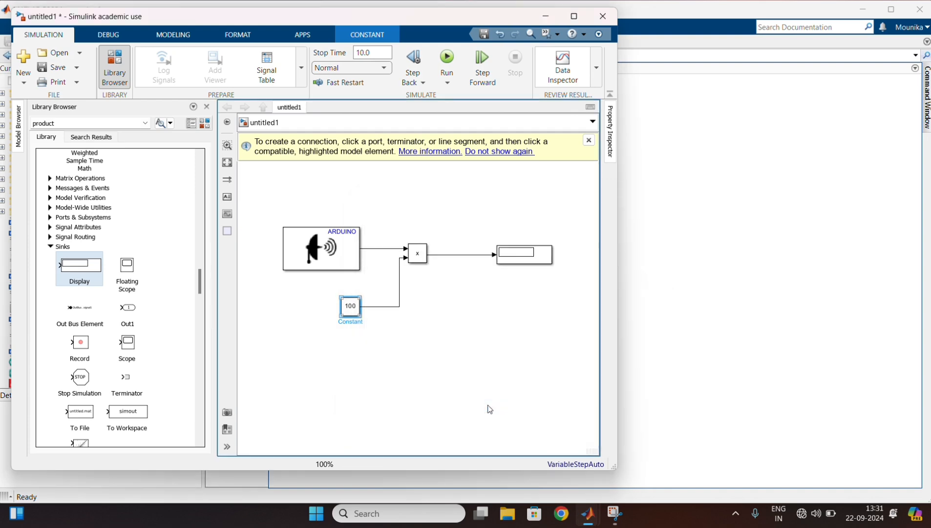
{"action": "mouse_move", "coordinate": [464, 186]}
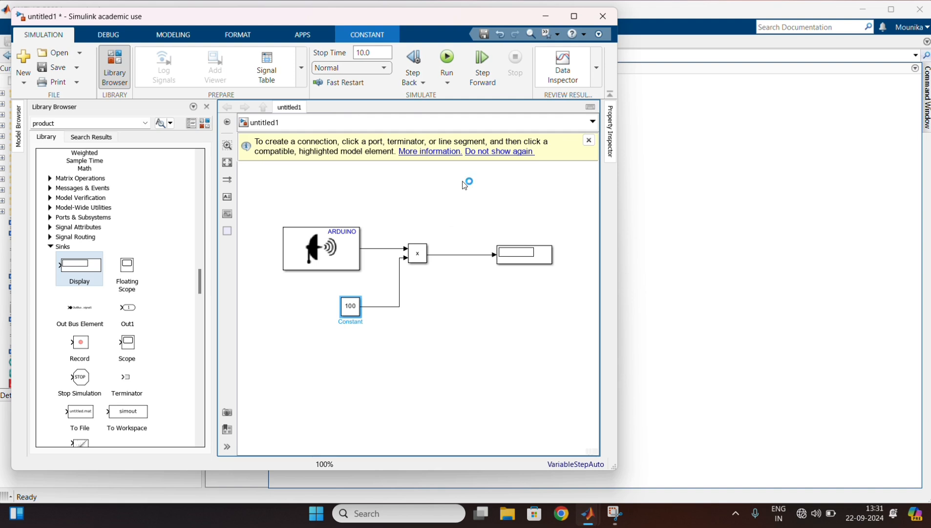
{"action": "left_click", "coordinate": [47, 68]}
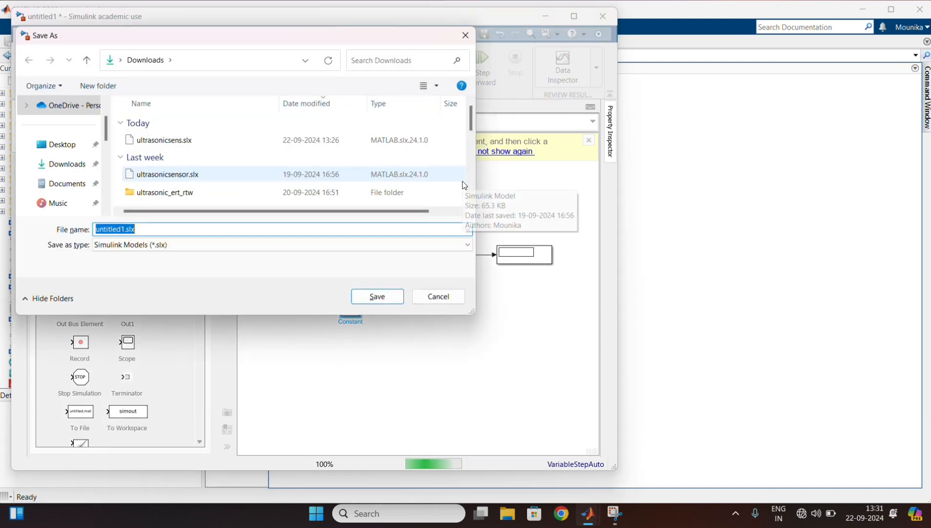
Save the model as exp6 in the Downloads folder
{"action": "type", "text": "exp6"}
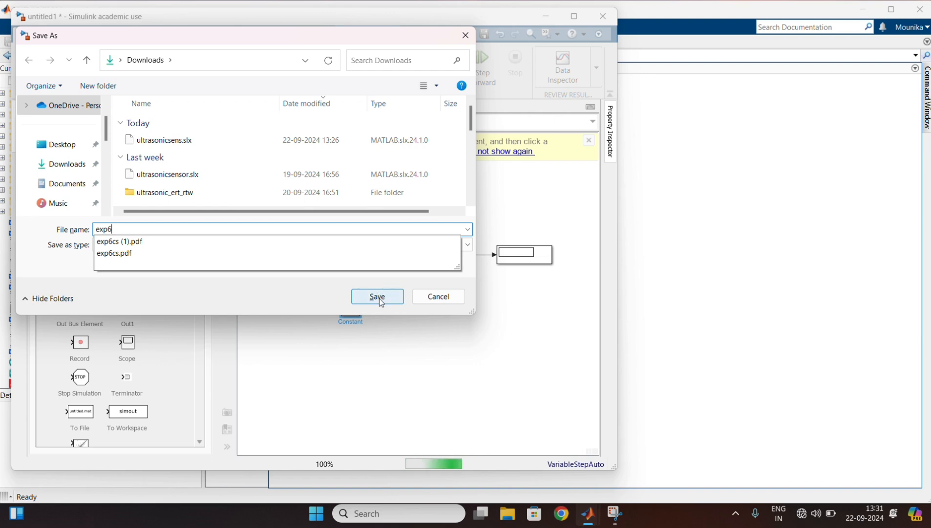
{"action": "left_click", "coordinate": [378, 296]}
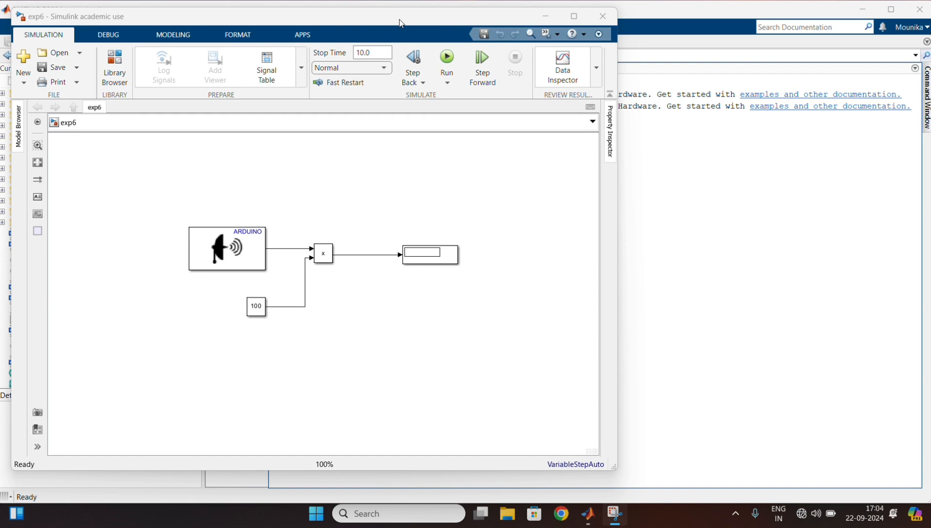
{"action": "mouse_move", "coordinate": [571, 20]}
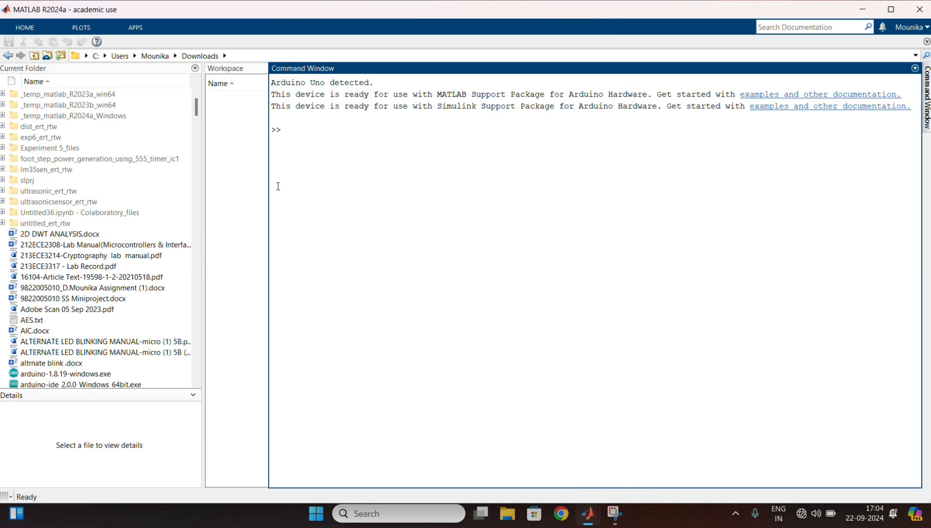
Create the Arduino connection object with a=arduino in the Command Window
{"action": "type", "text": "a="}
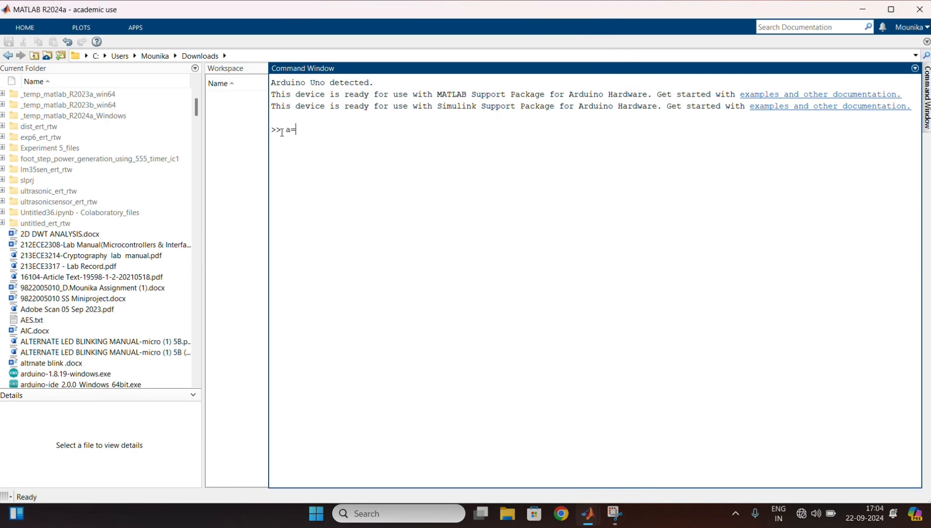
{"action": "type", "text": "arduino"}
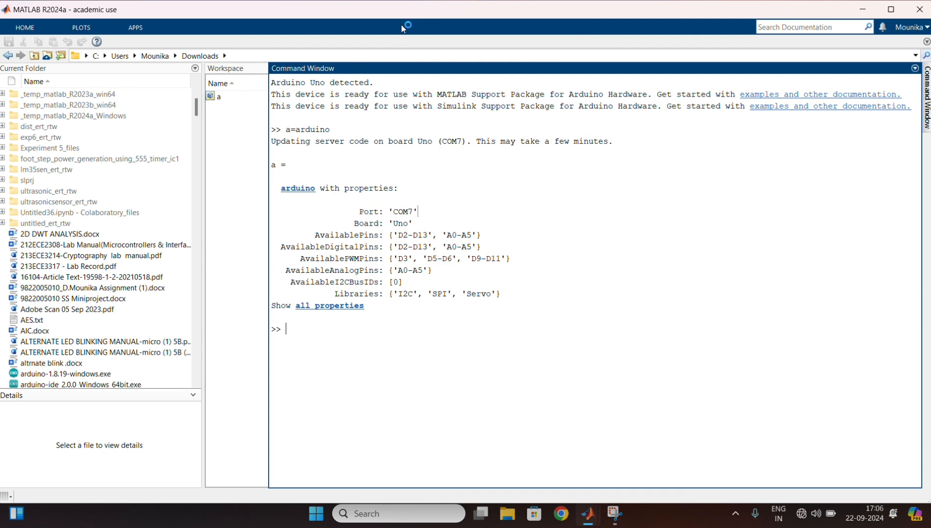
{"action": "mouse_move", "coordinate": [587, 513]}
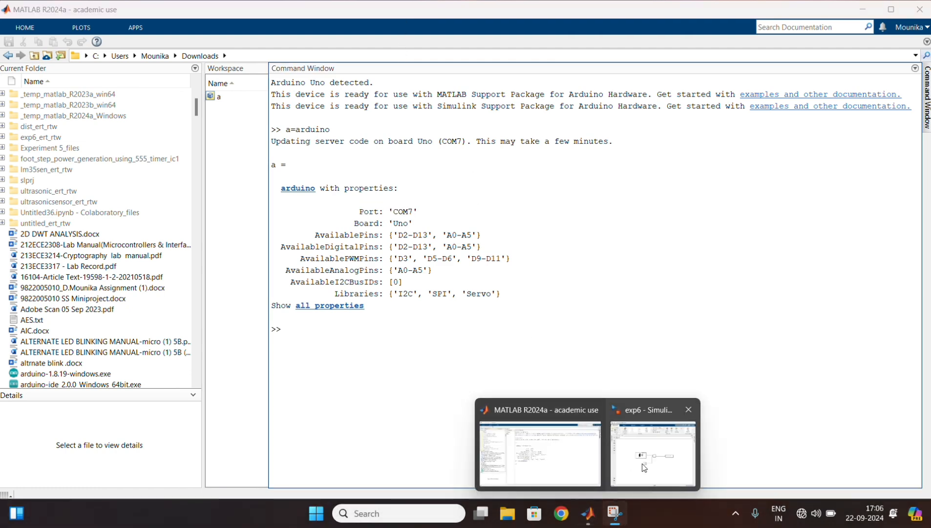
Set the exp6 solver type to Fixed-step in Configuration Parameters
{"action": "left_click", "coordinate": [653, 454]}
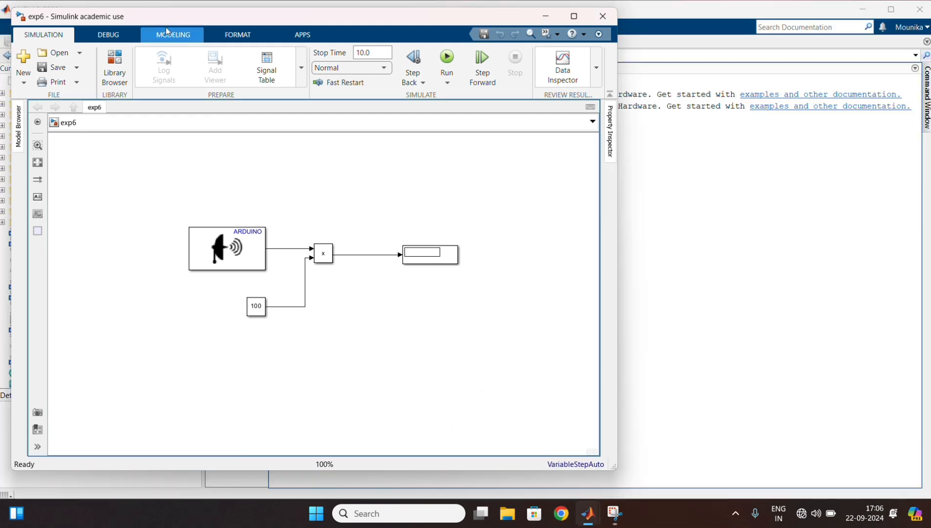
{"action": "left_click", "coordinate": [172, 34]}
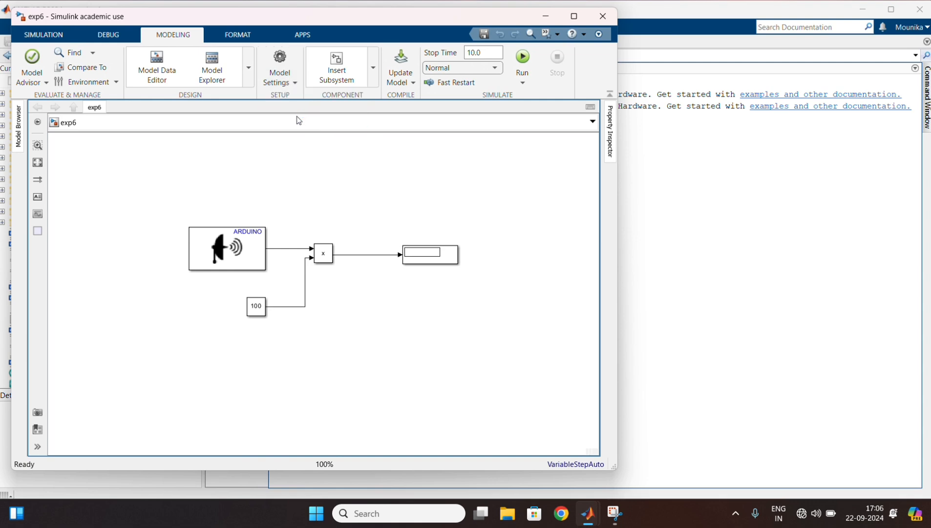
{"action": "left_click", "coordinate": [279, 68]}
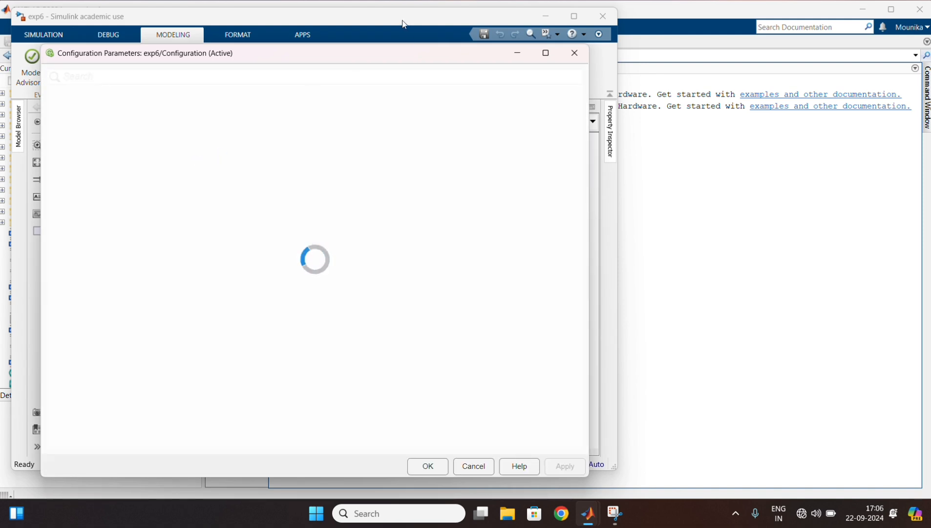
{"action": "left_click", "coordinate": [309, 161]}
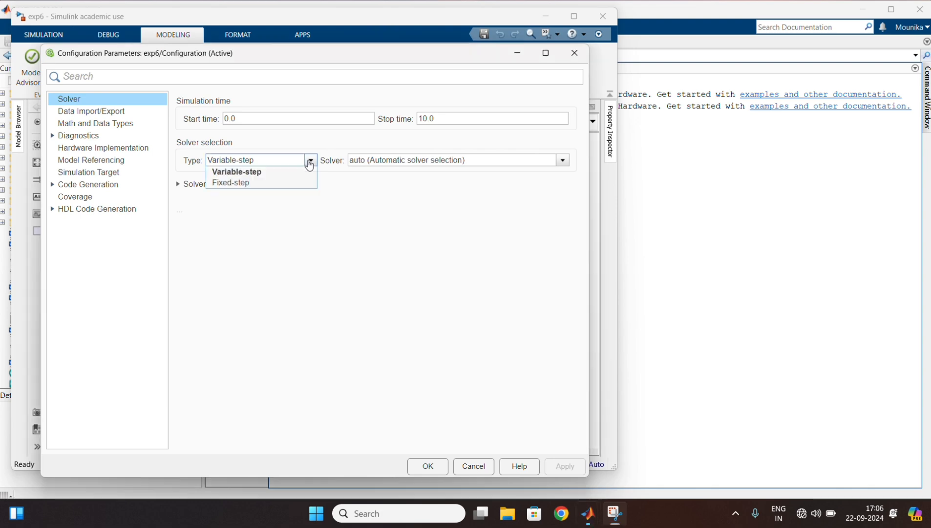
{"action": "left_click", "coordinate": [231, 183]}
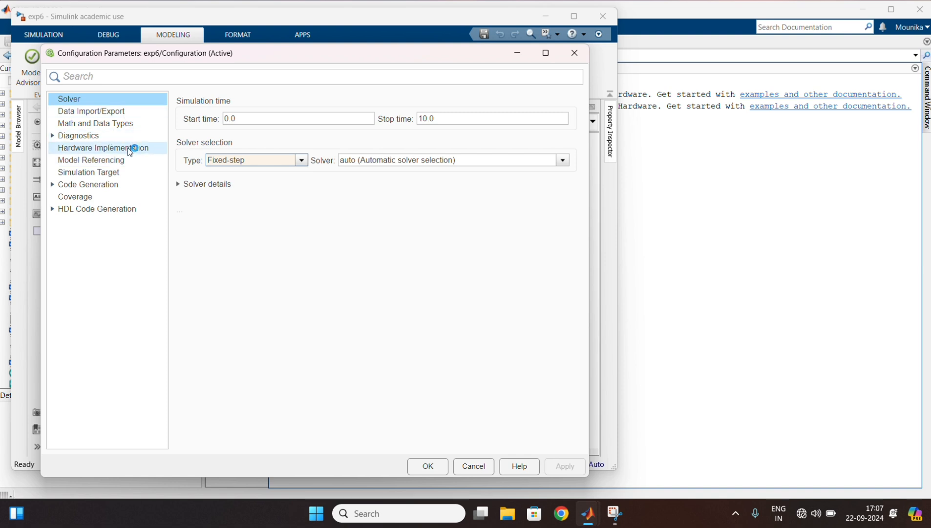
Choose Arduino Uno as the hardware board and expand its target hardware resources
{"action": "left_click", "coordinate": [100, 147]}
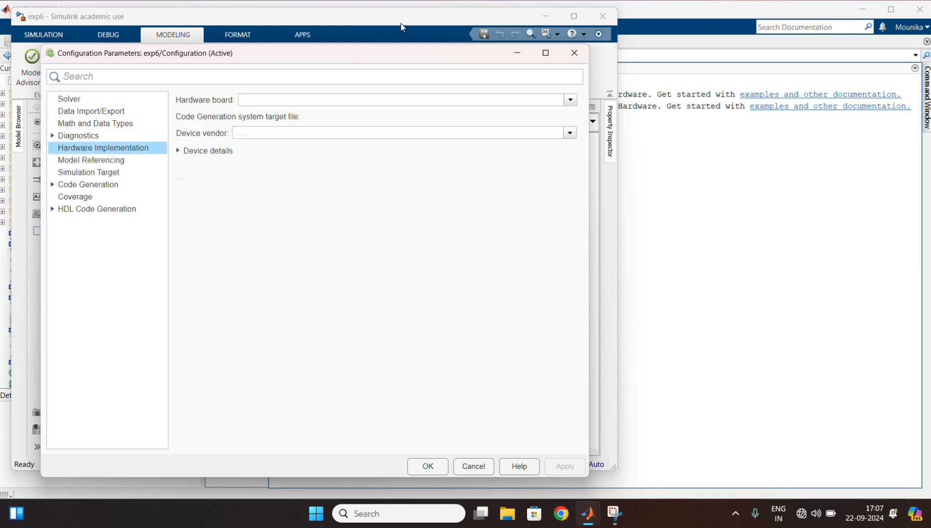
{"action": "left_click", "coordinate": [570, 100]}
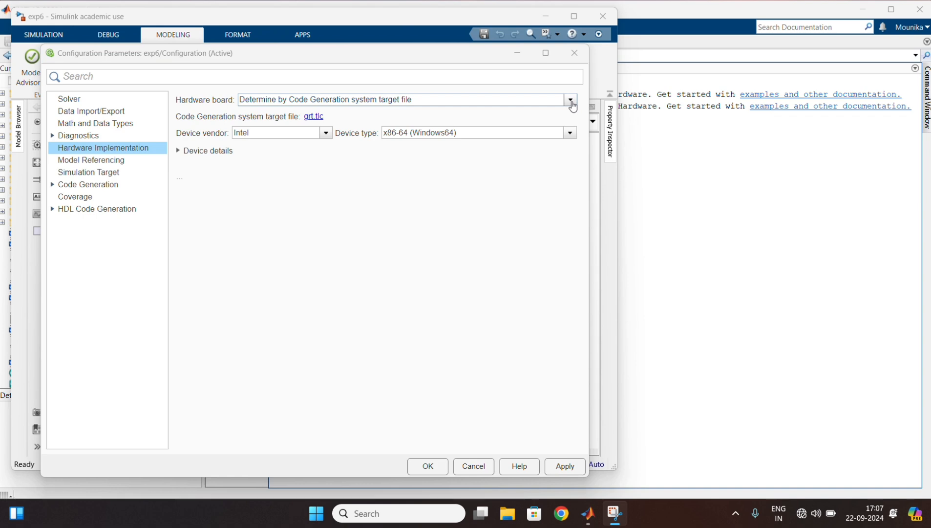
{"action": "left_click", "coordinate": [570, 100]}
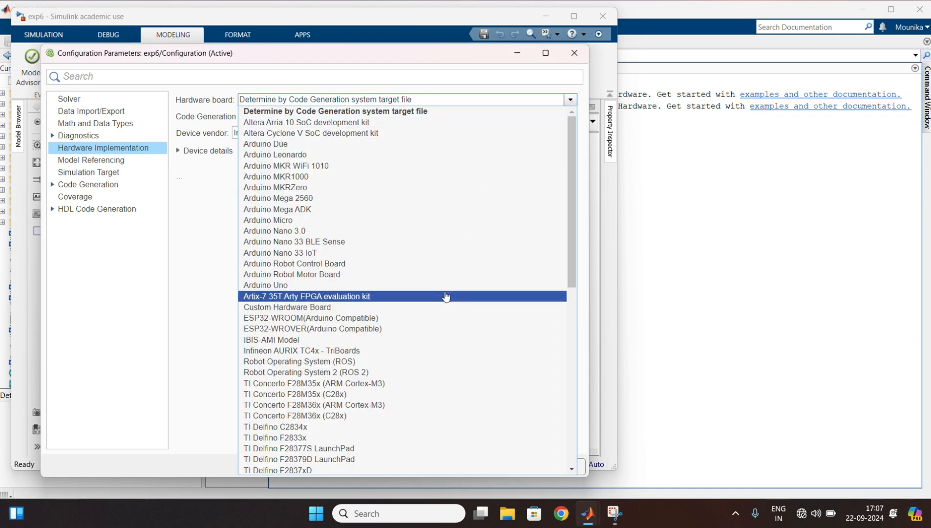
{"action": "left_click", "coordinate": [266, 285]}
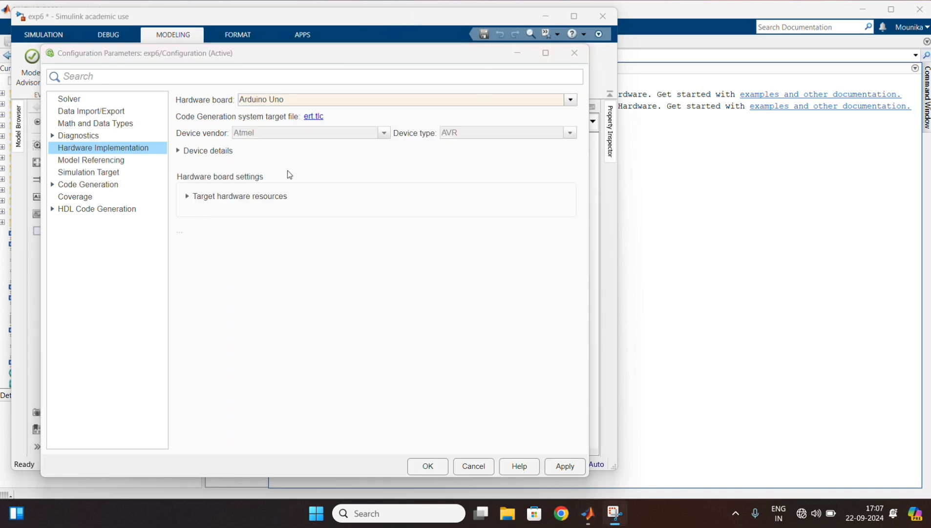
{"action": "left_click", "coordinate": [188, 196]}
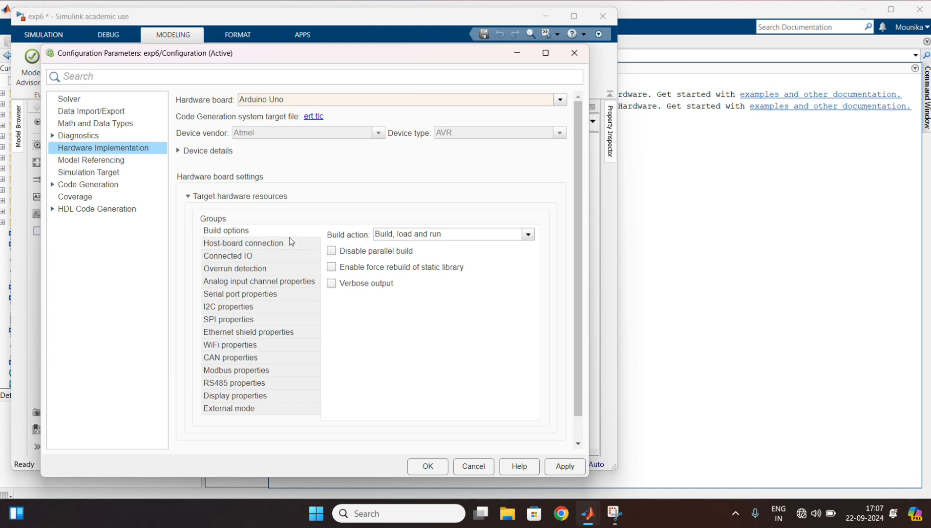
Under Host-board connection, manually specify host COM port 7 and accept the configuration
{"action": "left_click", "coordinate": [244, 243]}
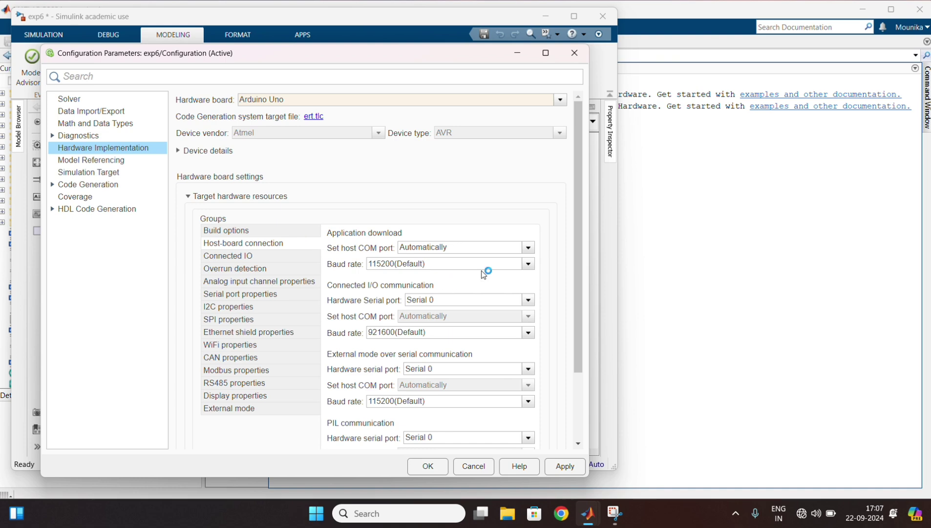
{"action": "left_click", "coordinate": [528, 248]}
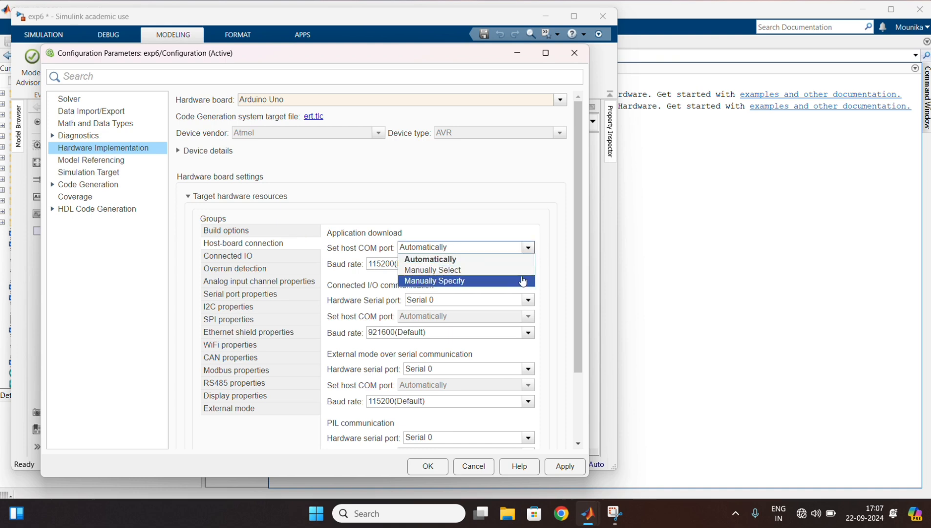
{"action": "left_click", "coordinate": [434, 280]}
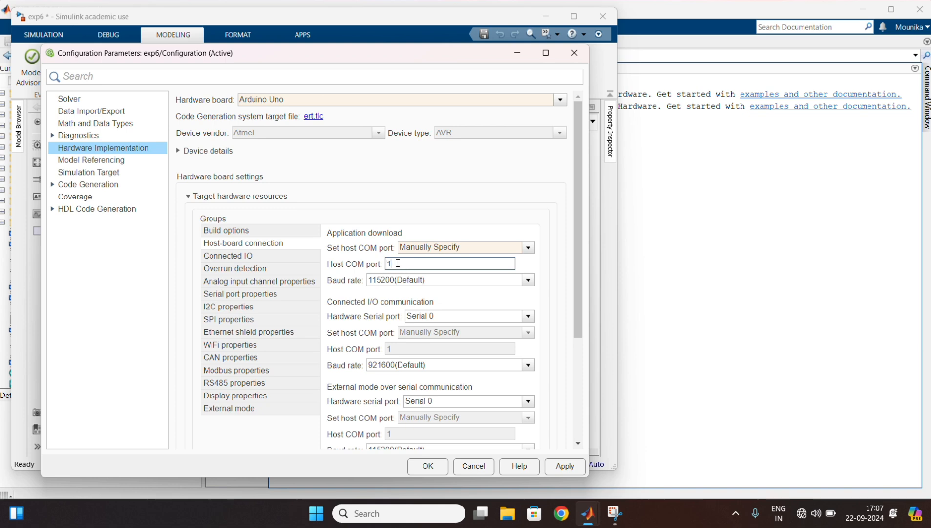
{"action": "key", "text": "Backspace"}
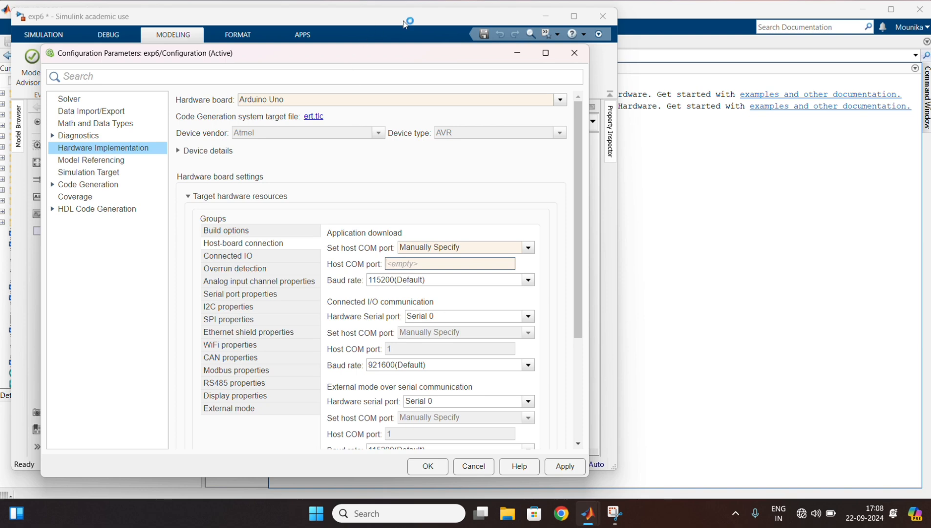
{"action": "type", "text": "7"}
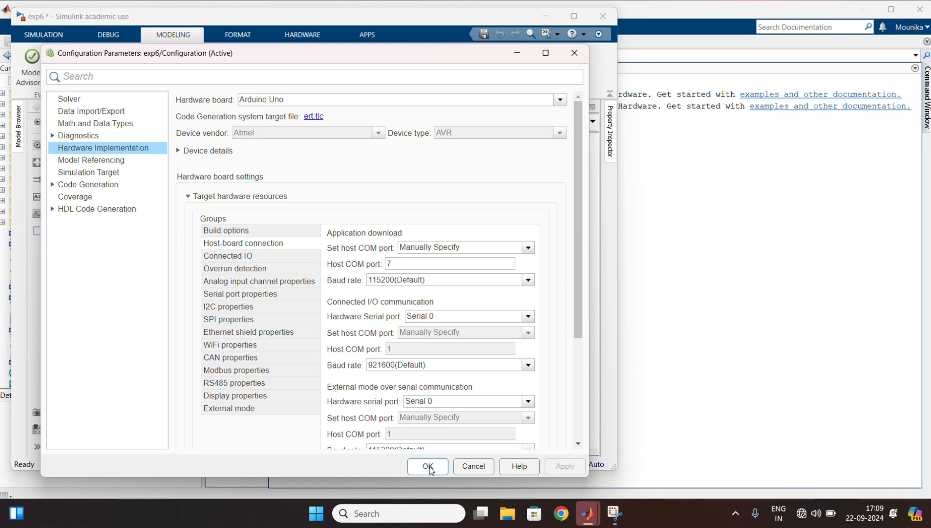
{"action": "left_click", "coordinate": [428, 466]}
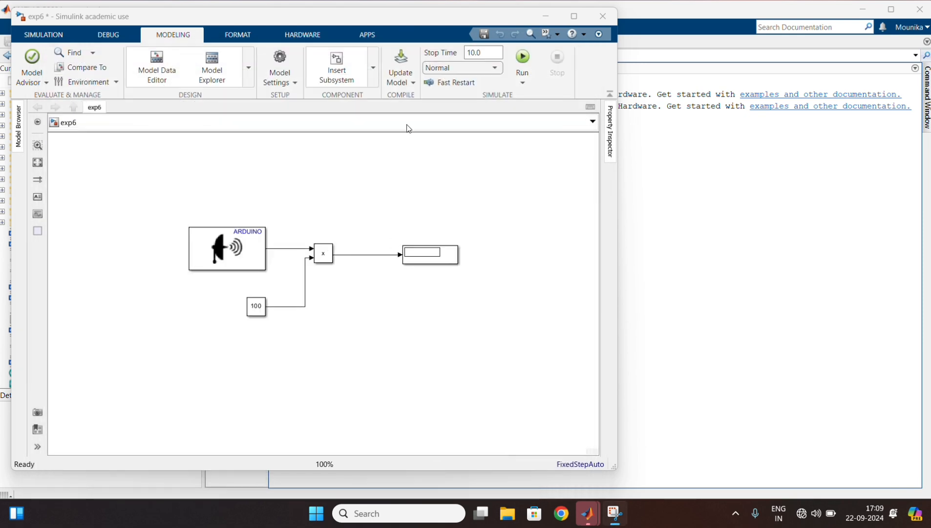
From the Hardware tab, set Stop Time to inf and start Monitor & Tune on the board
{"action": "left_click", "coordinate": [301, 35]}
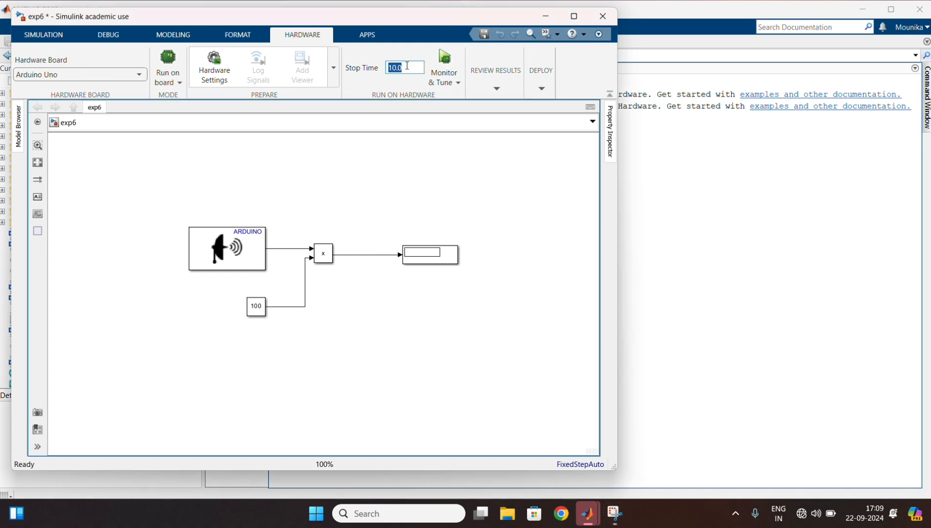
{"action": "type", "text": "inf"}
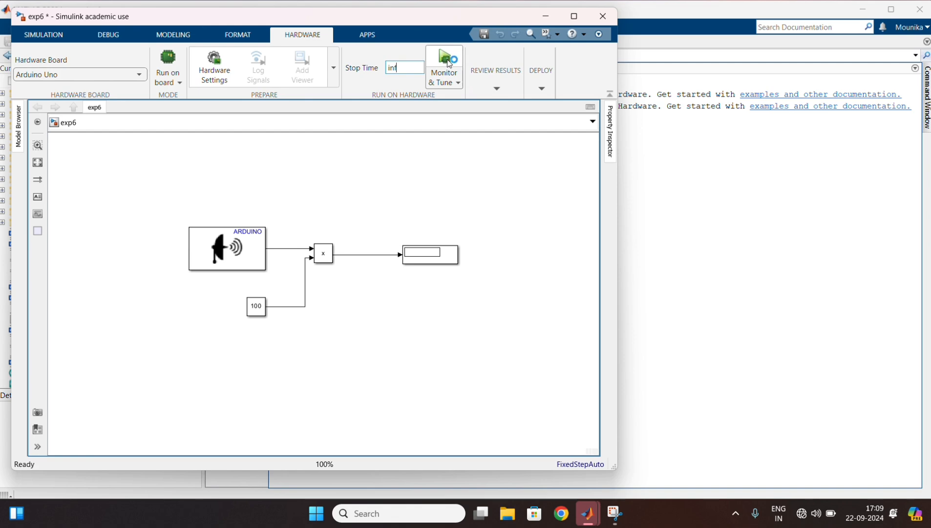
{"action": "left_click", "coordinate": [444, 59]}
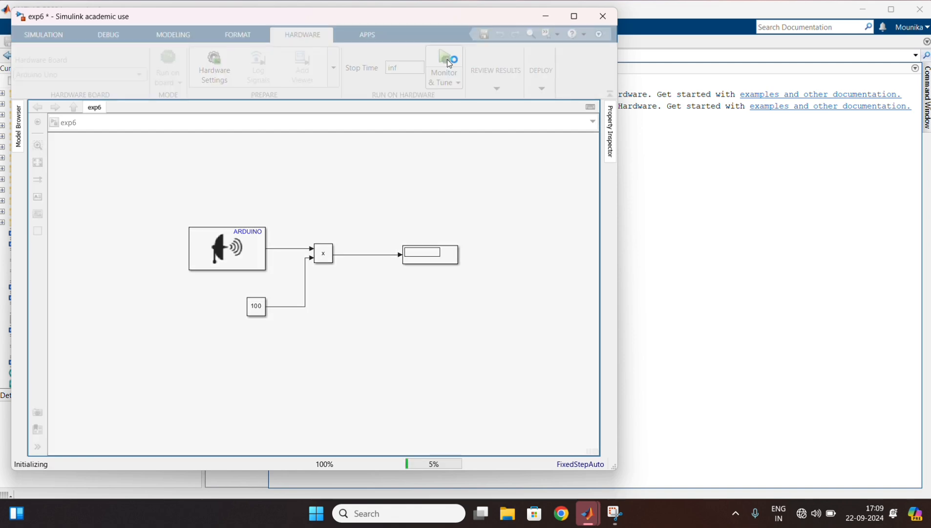
Let the build deploy to the Arduino Uno until the Display block reads 12.93
{"action": "left_click", "coordinate": [444, 58]}
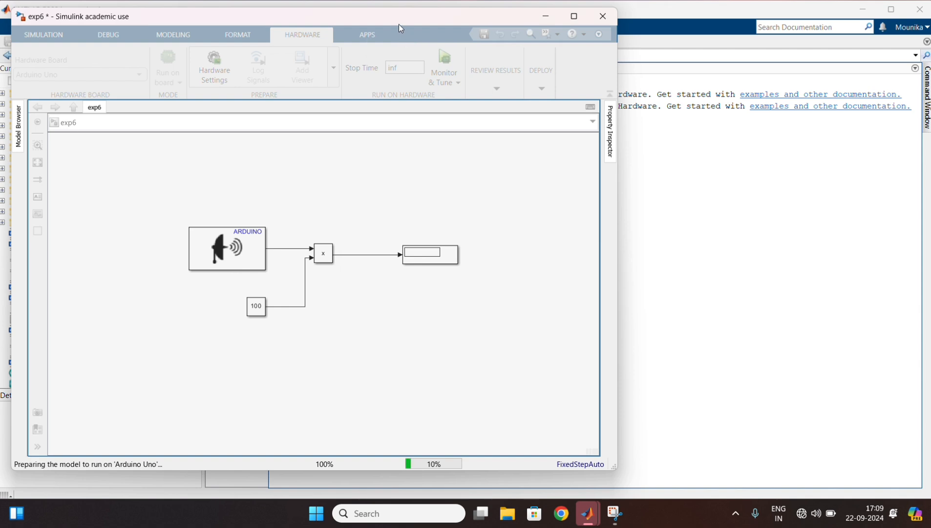
{"action": "left_click", "coordinate": [167, 66]}
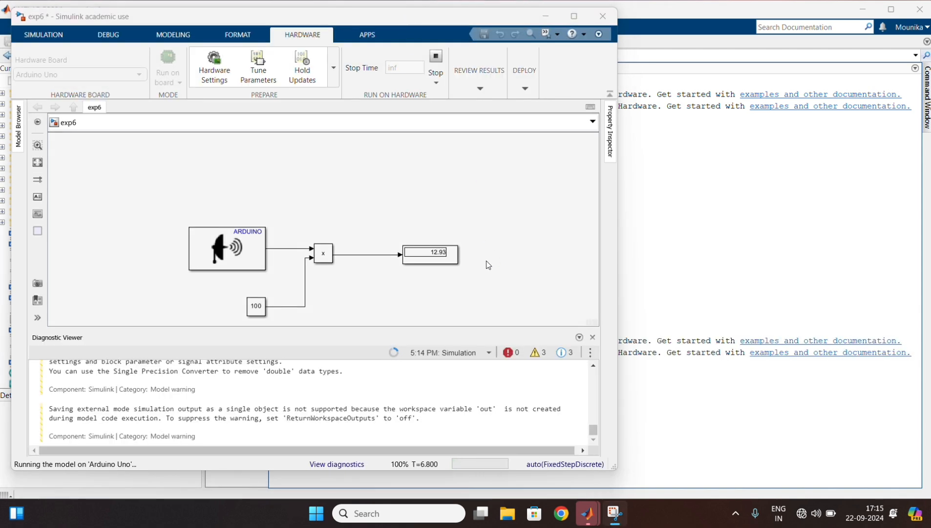